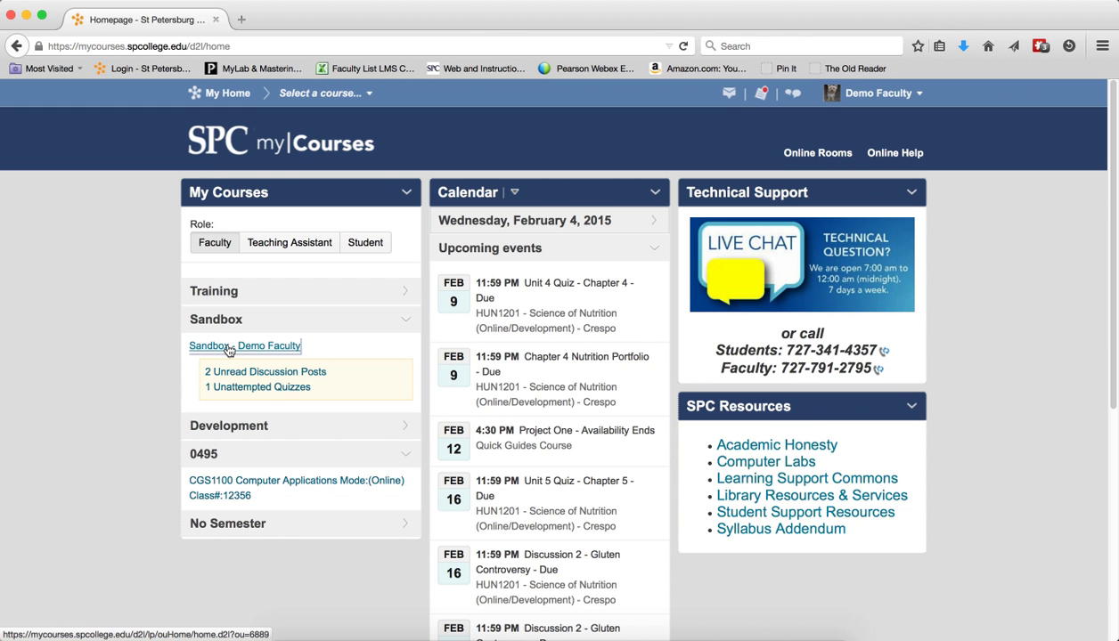
# Open the Sandbox - Demo Faculty course and show its Course Content table of contents
pyautogui.click(246, 345)
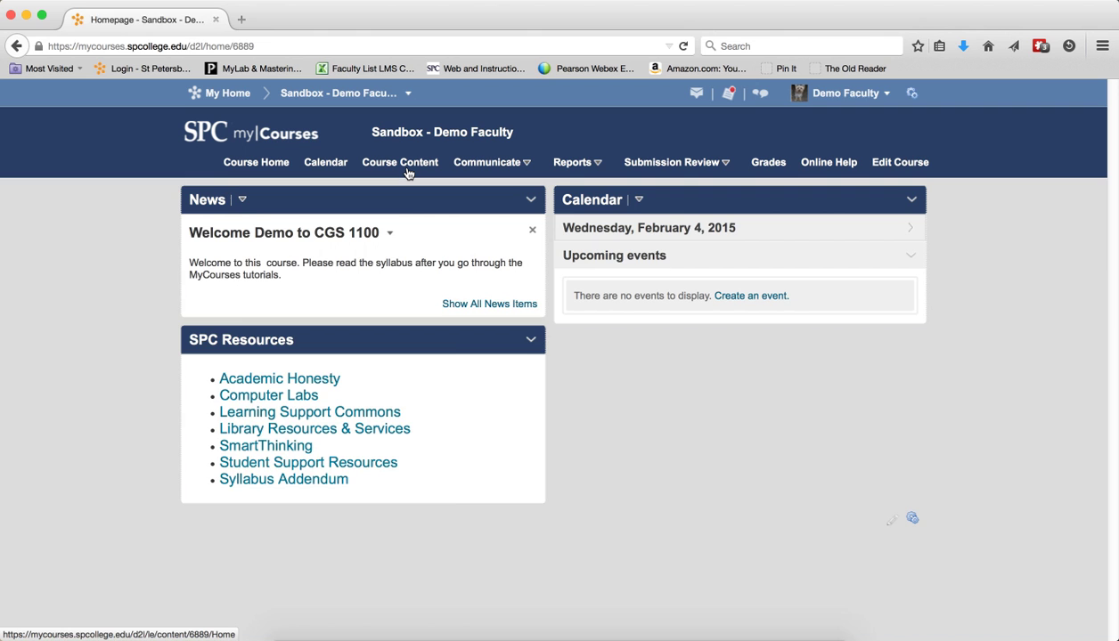
pyautogui.click(399, 162)
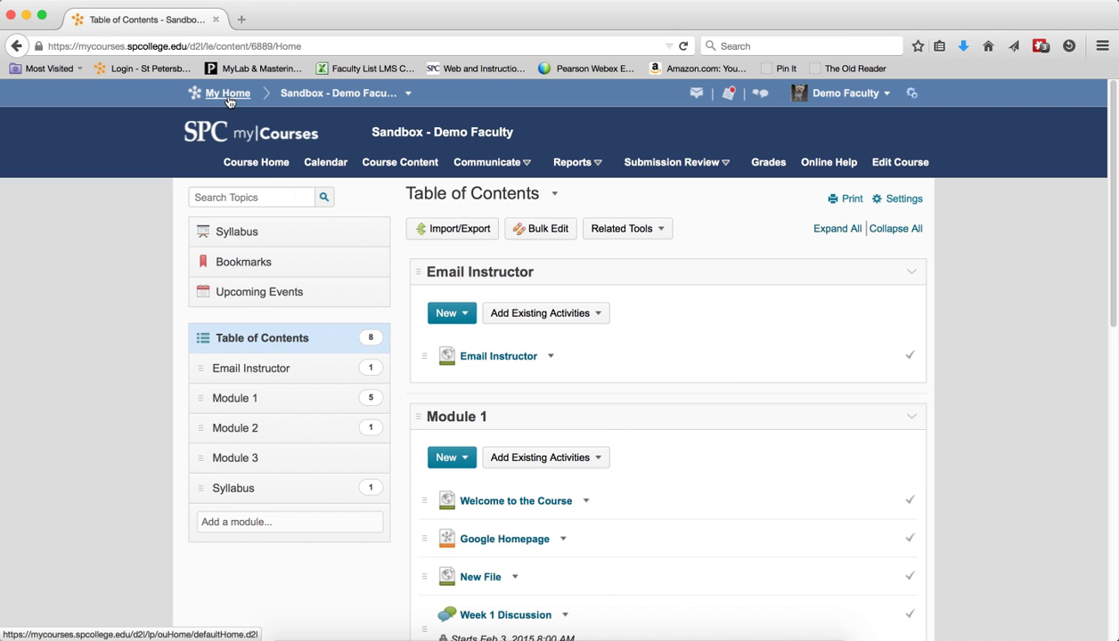
# From My Home, open the empty CGS1100 Computer Applications course on its Table of Contents
pyautogui.click(228, 92)
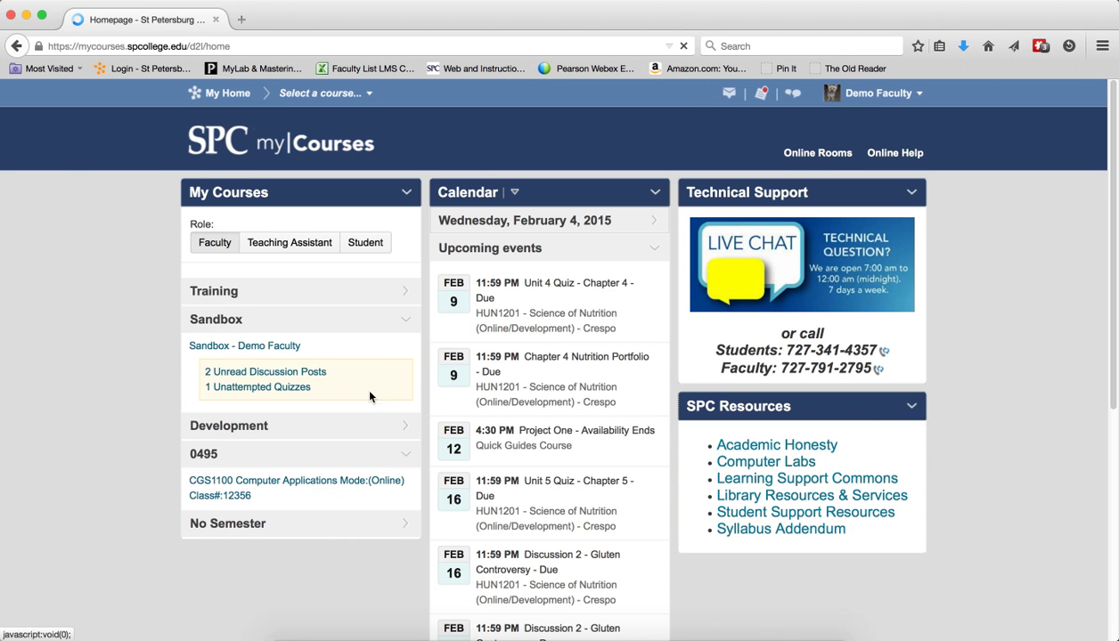
pyautogui.click(298, 488)
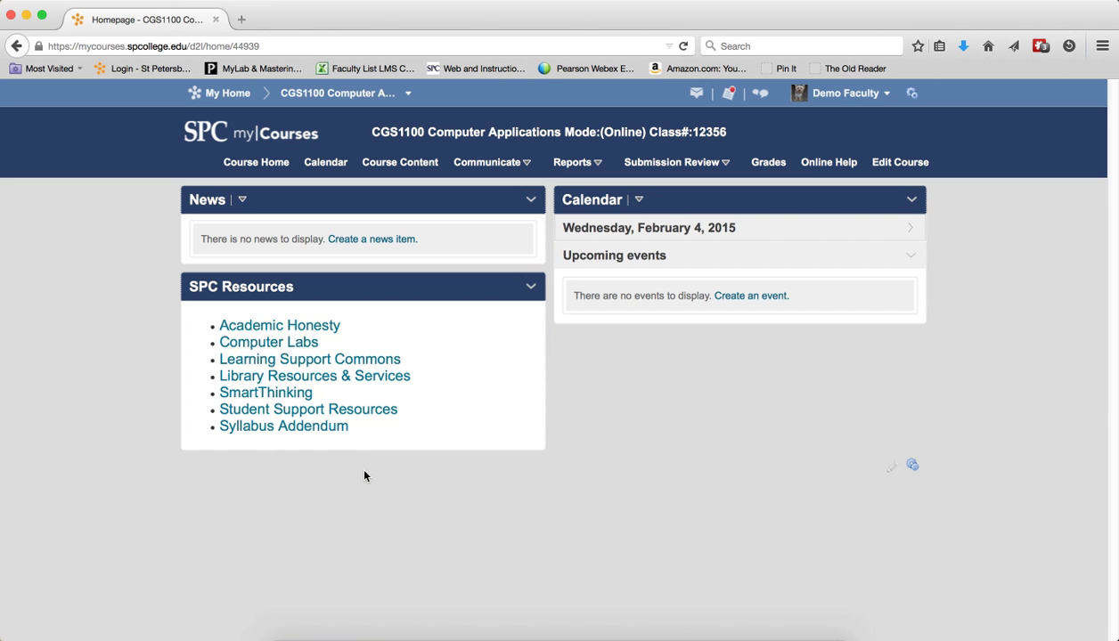
pyautogui.click(399, 162)
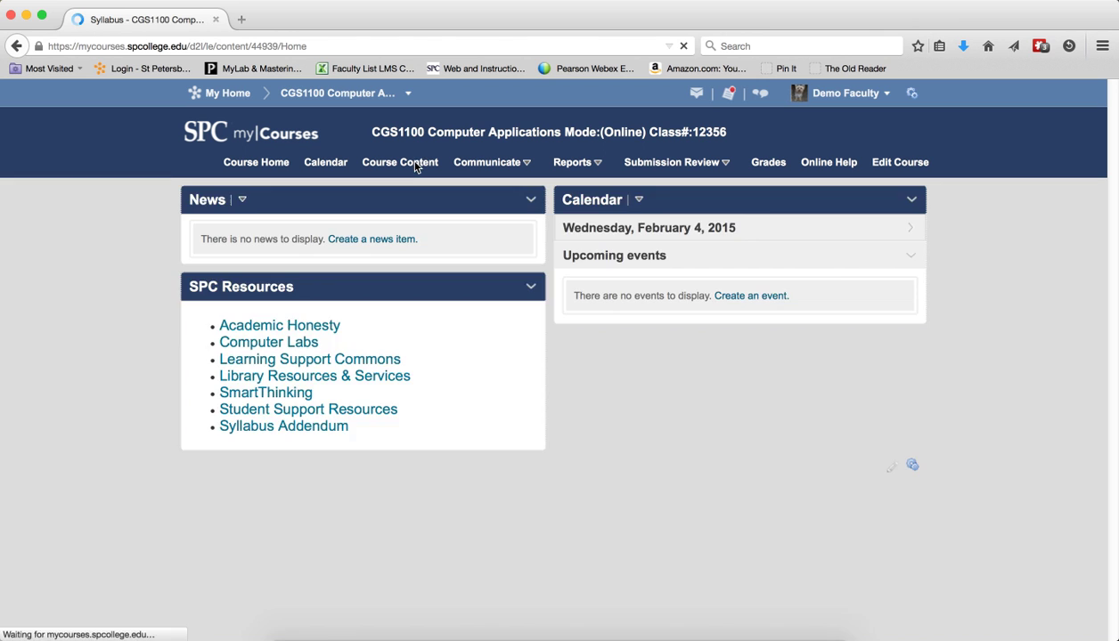
pyautogui.click(399, 162)
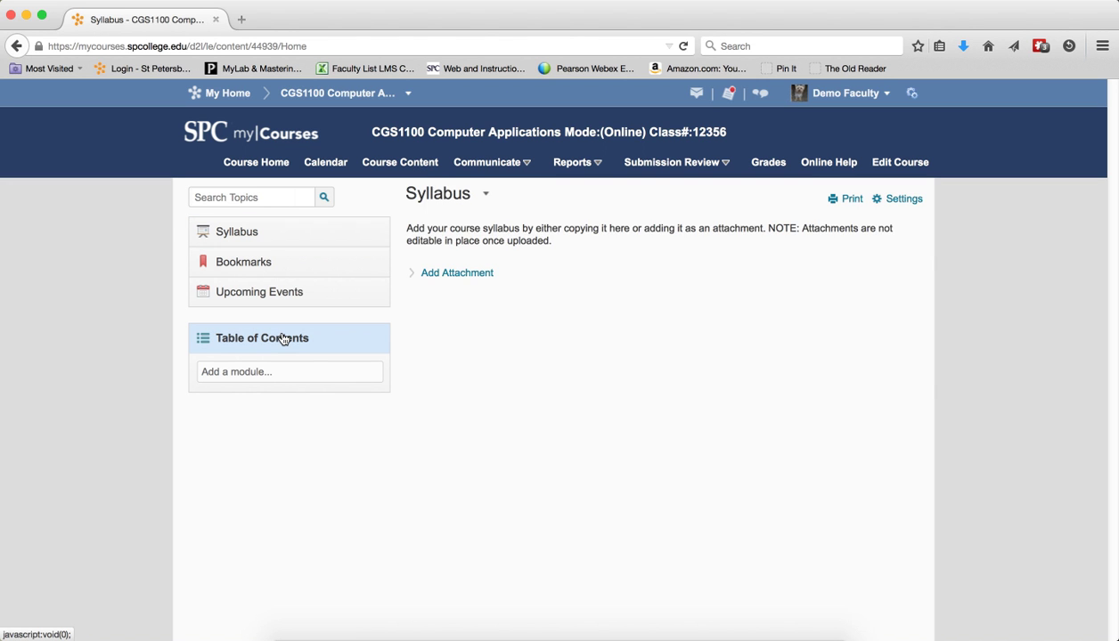
pyautogui.click(260, 338)
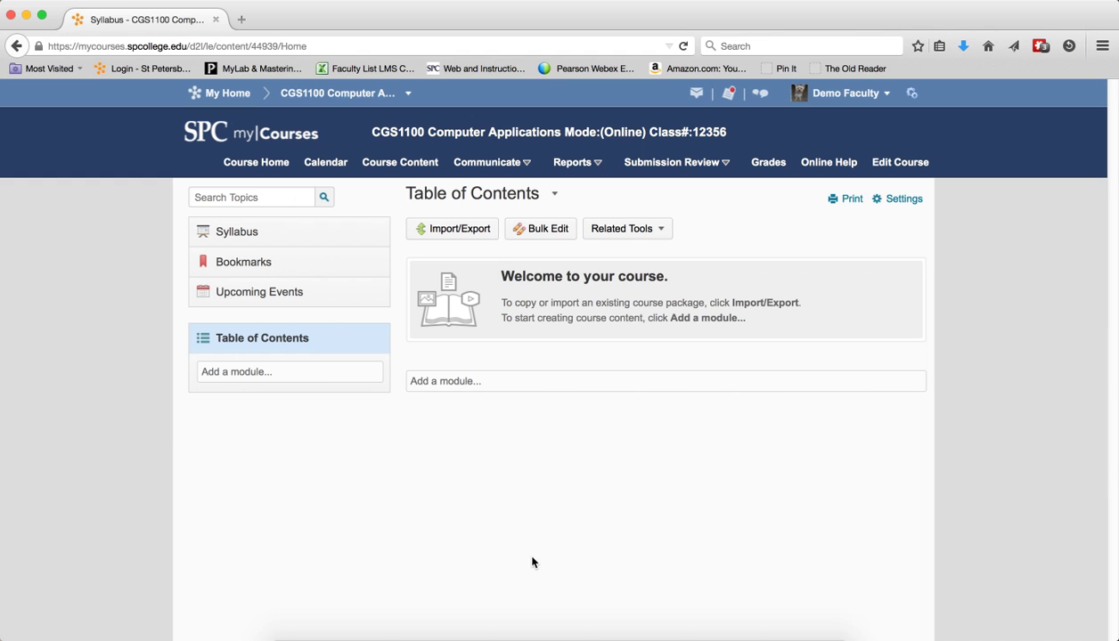
pyautogui.moveTo(534, 563)
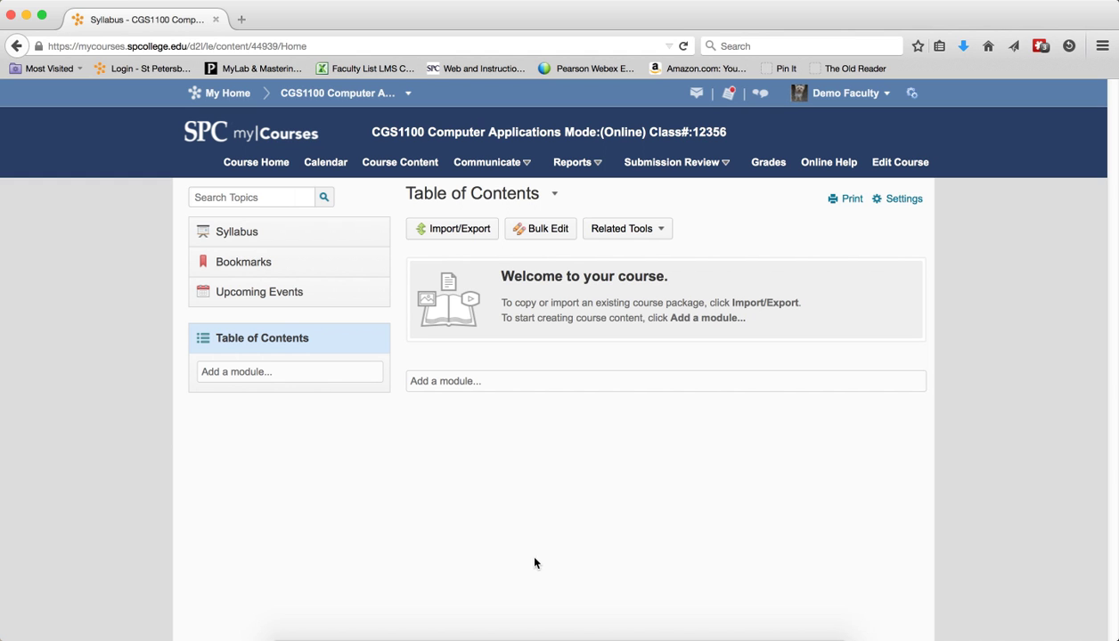
pyautogui.moveTo(464, 233)
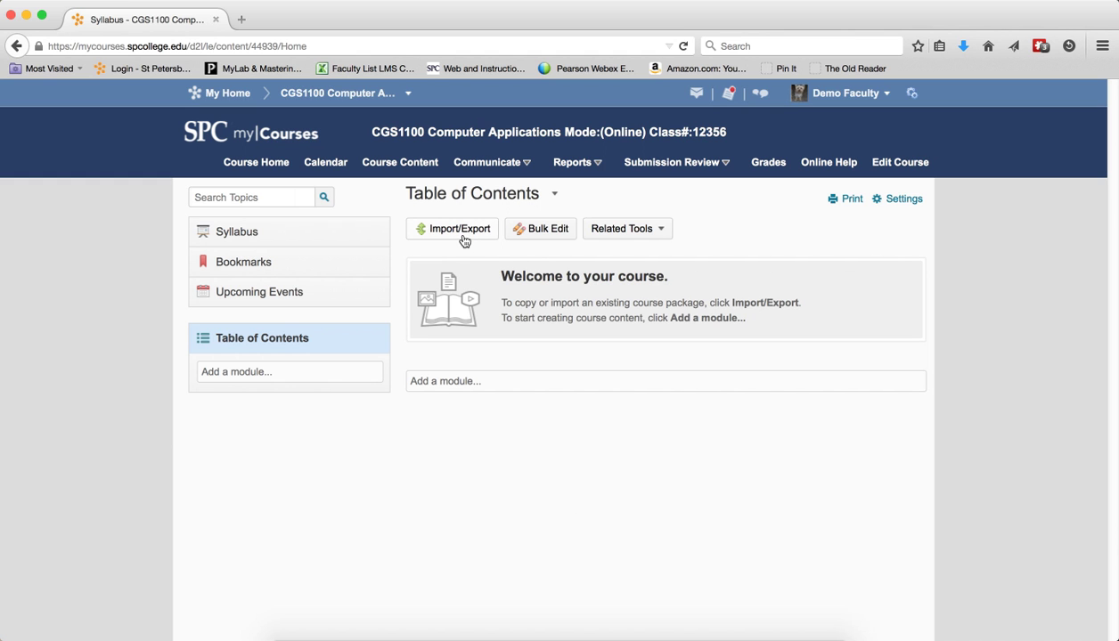
# Go to the Import/Export/Copy Components page for CGS1100
pyautogui.click(452, 228)
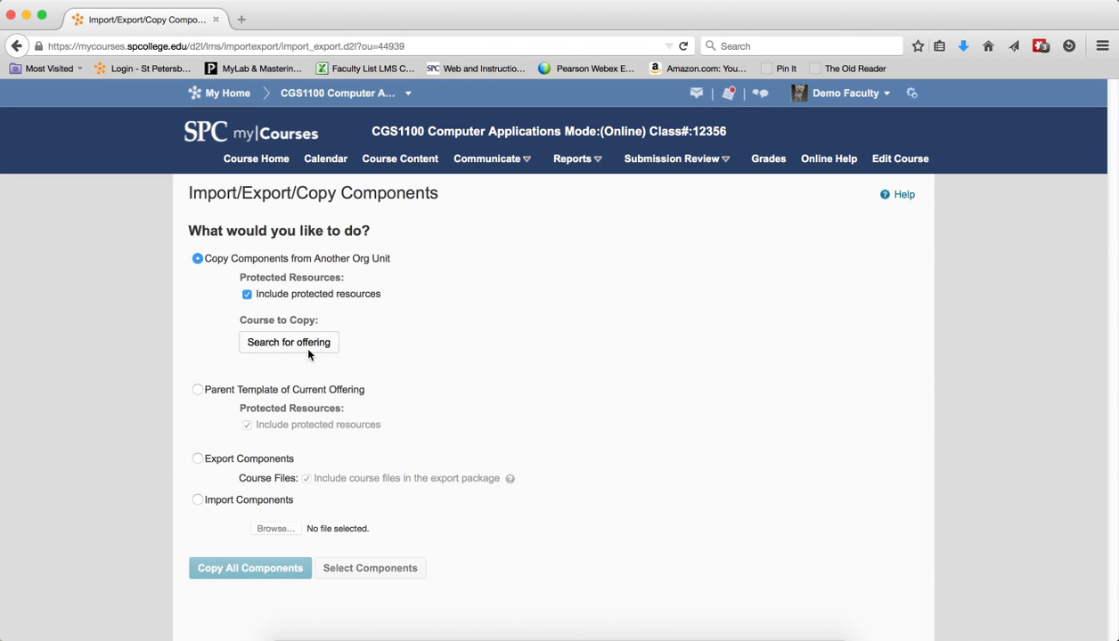
# Search offerings for 'cgs1' and set CGS1100 - Computer Applications (COR) from Master Courses as copy source
pyautogui.click(289, 342)
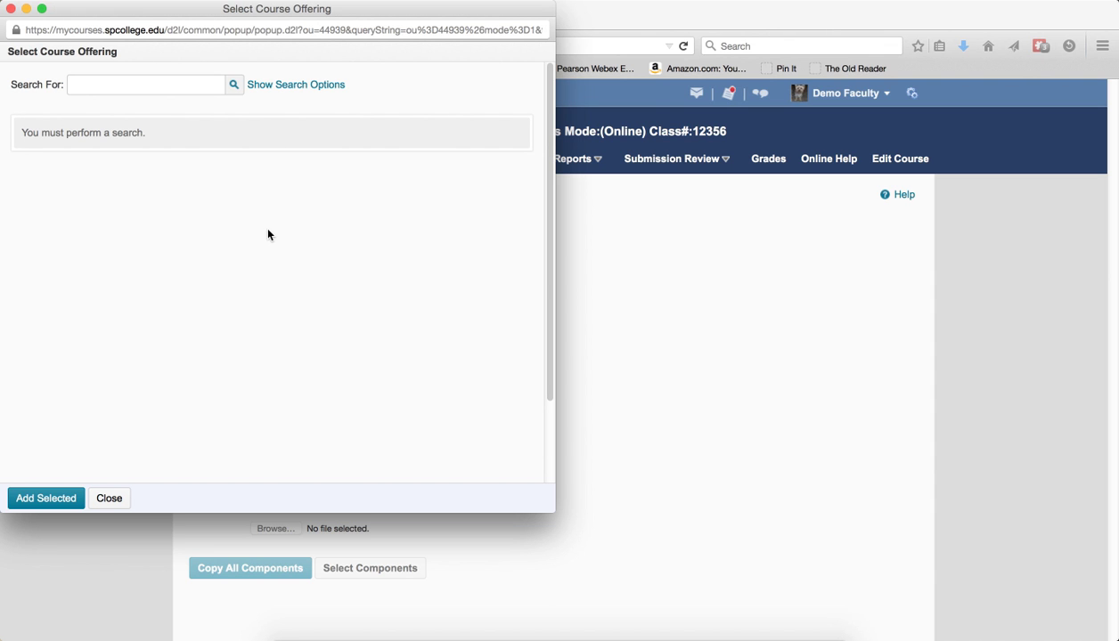
pyautogui.moveTo(265, 232)
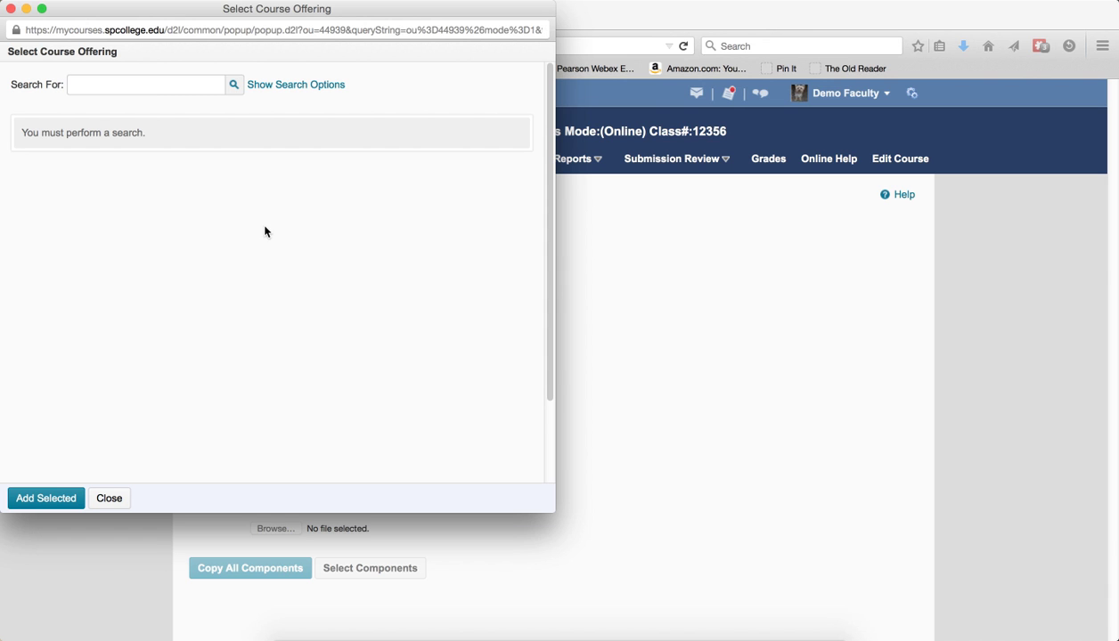
pyautogui.moveTo(153, 111)
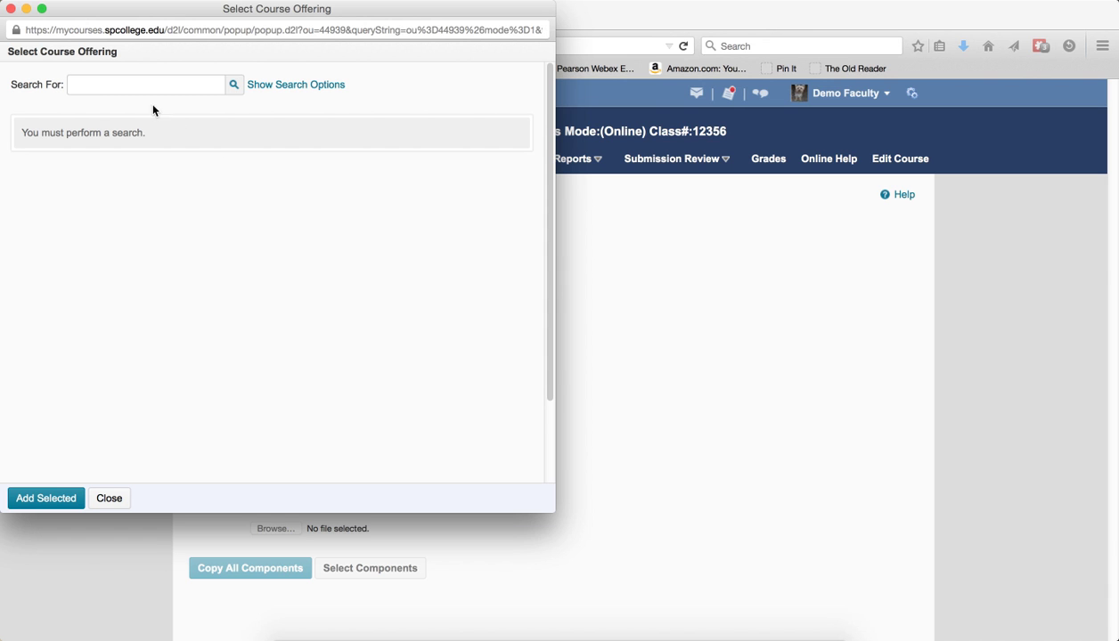
pyautogui.write('cgs1100')
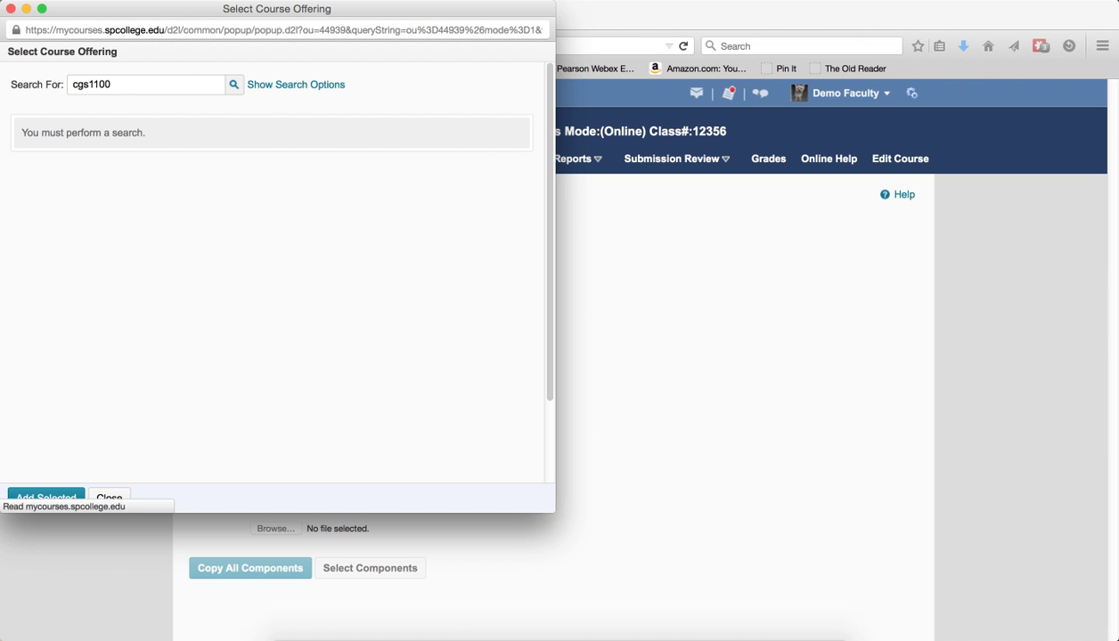
pyautogui.click(233, 83)
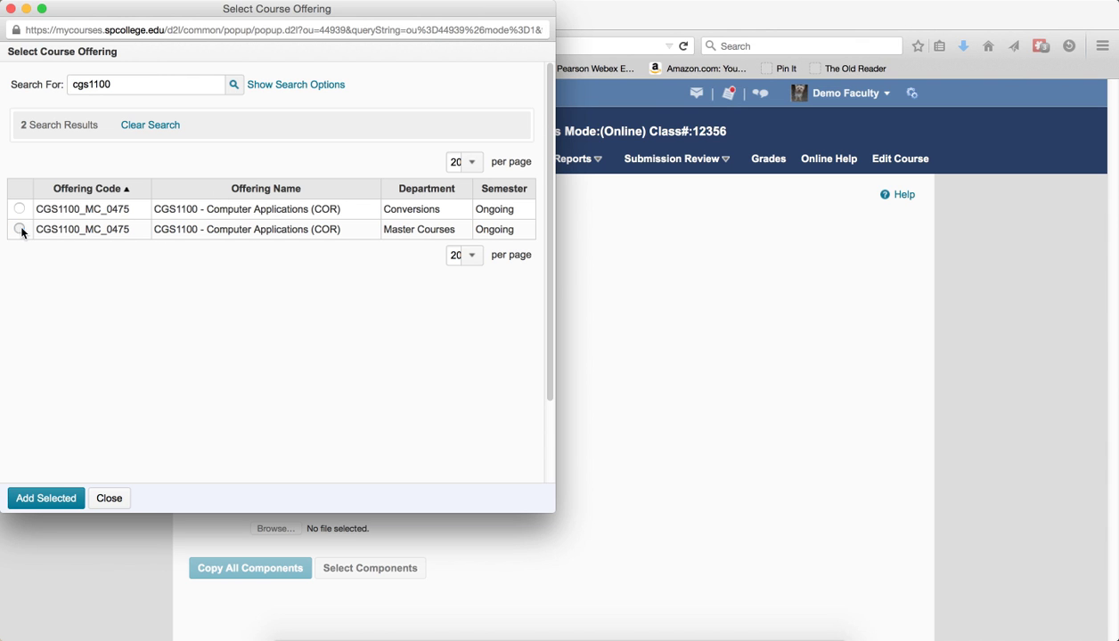
pyautogui.click(19, 228)
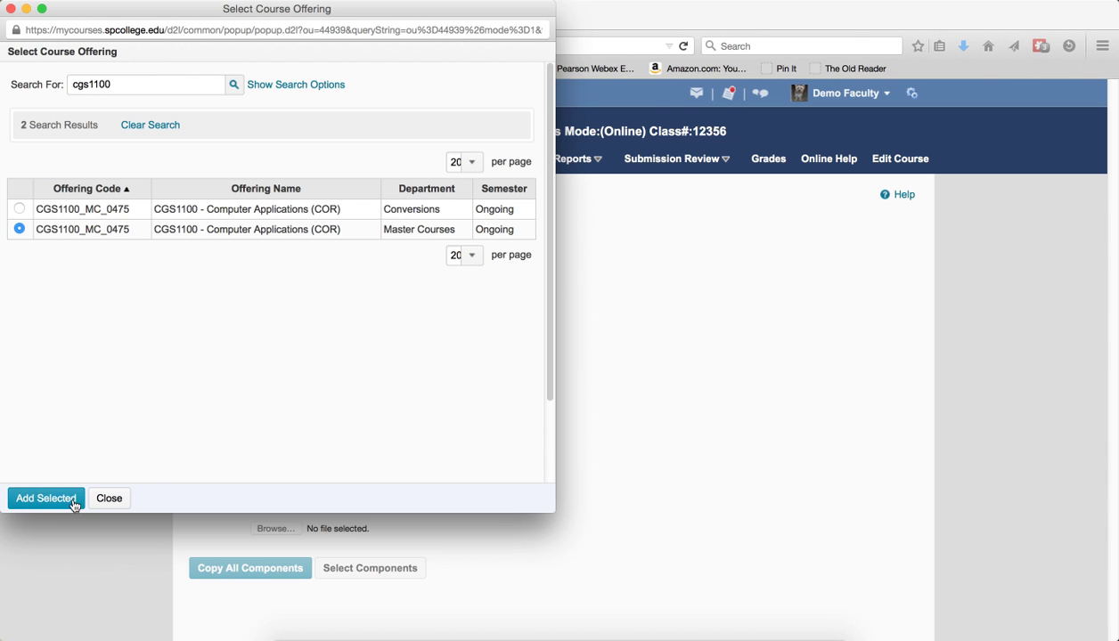
pyautogui.click(45, 499)
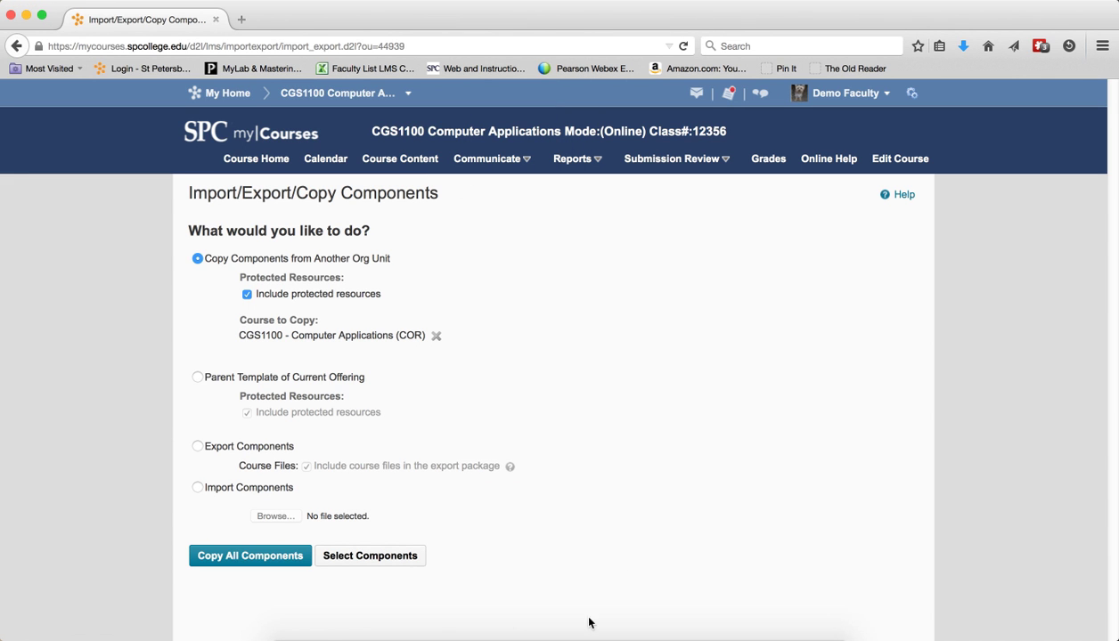
# Copy all components from the master course and wait for the copy history to report completion
pyautogui.click(249, 556)
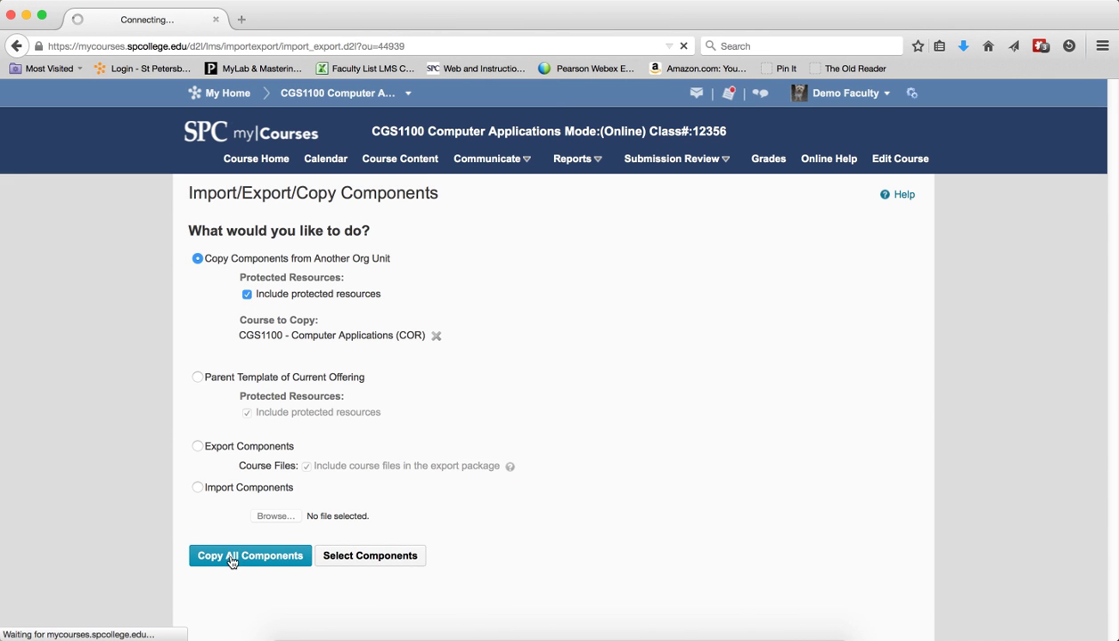
pyautogui.click(249, 555)
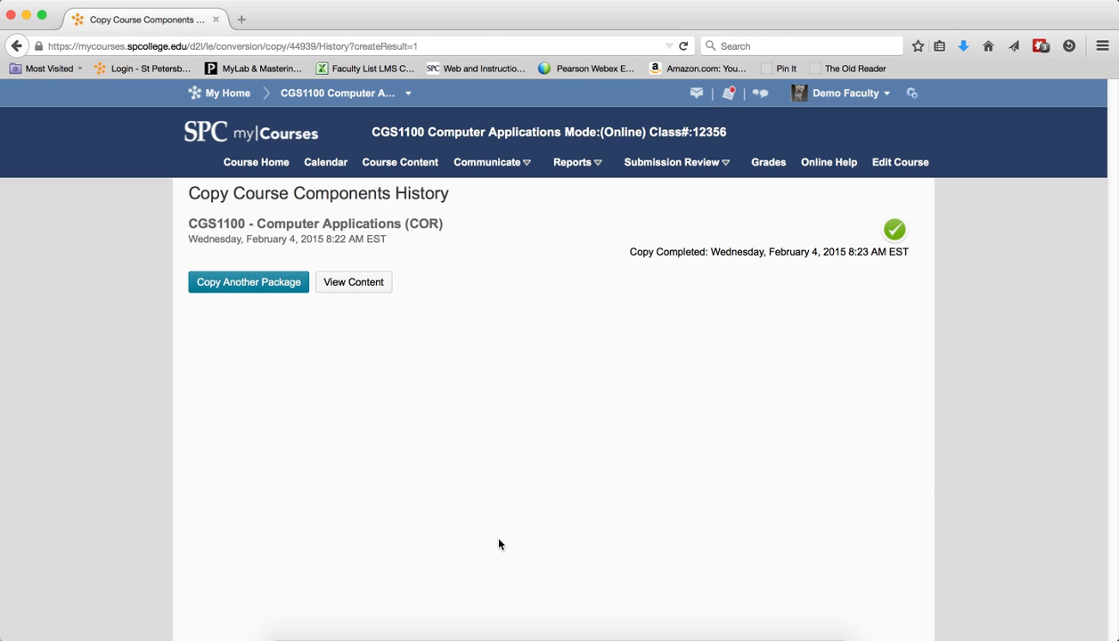
pyautogui.moveTo(548, 506)
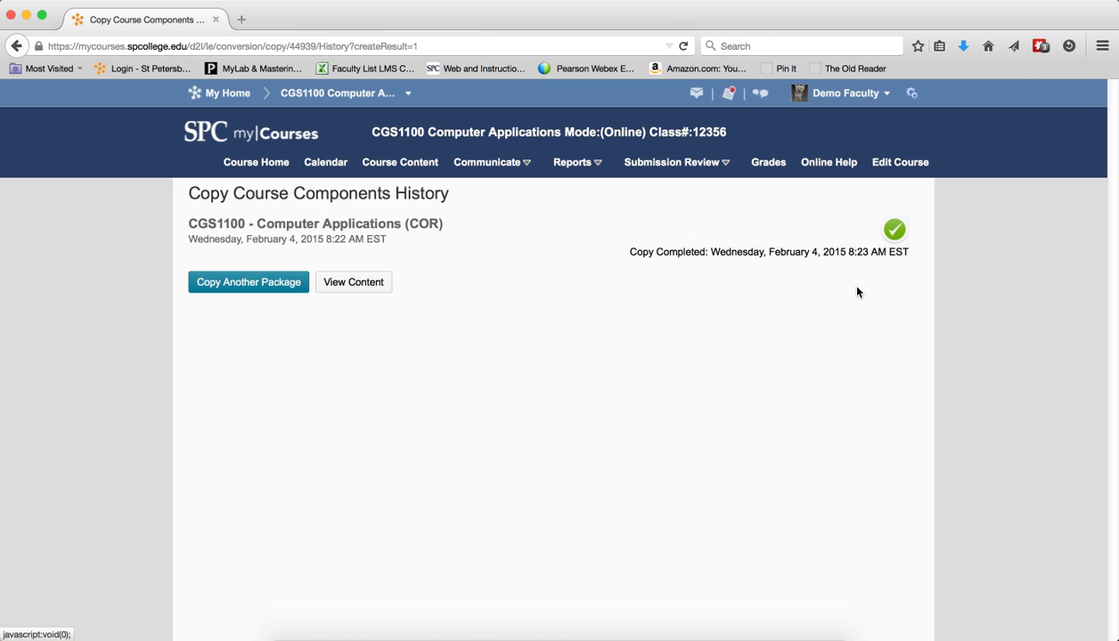
pyautogui.moveTo(415, 148)
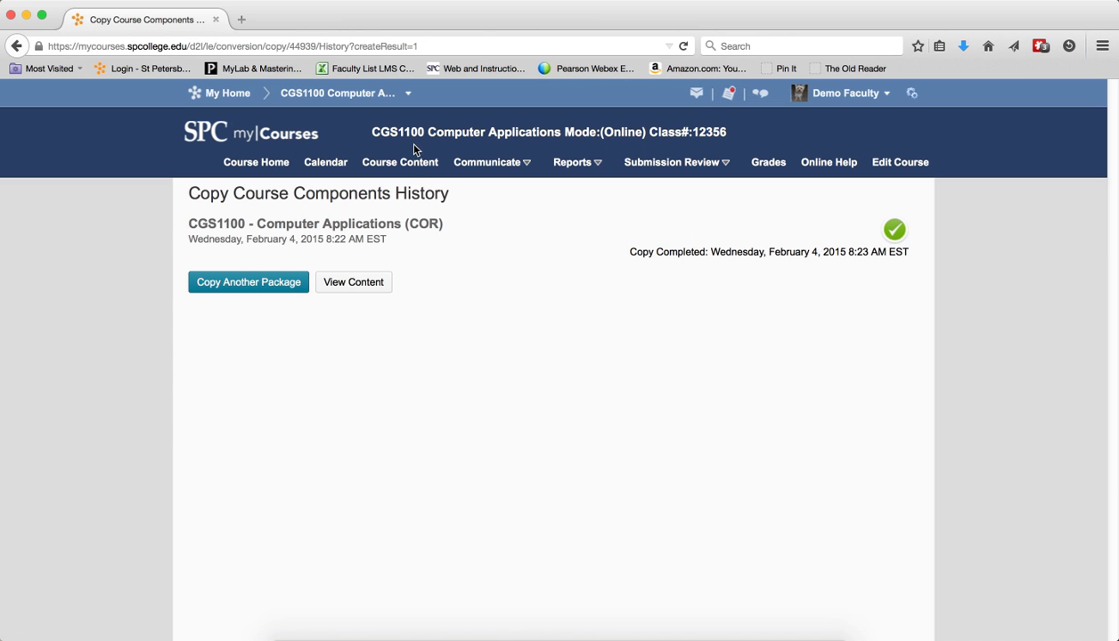
# Show CGS1100's Table of Contents listing the imported modules, including MyCourses Tutorials and Word 2013
pyautogui.click(353, 281)
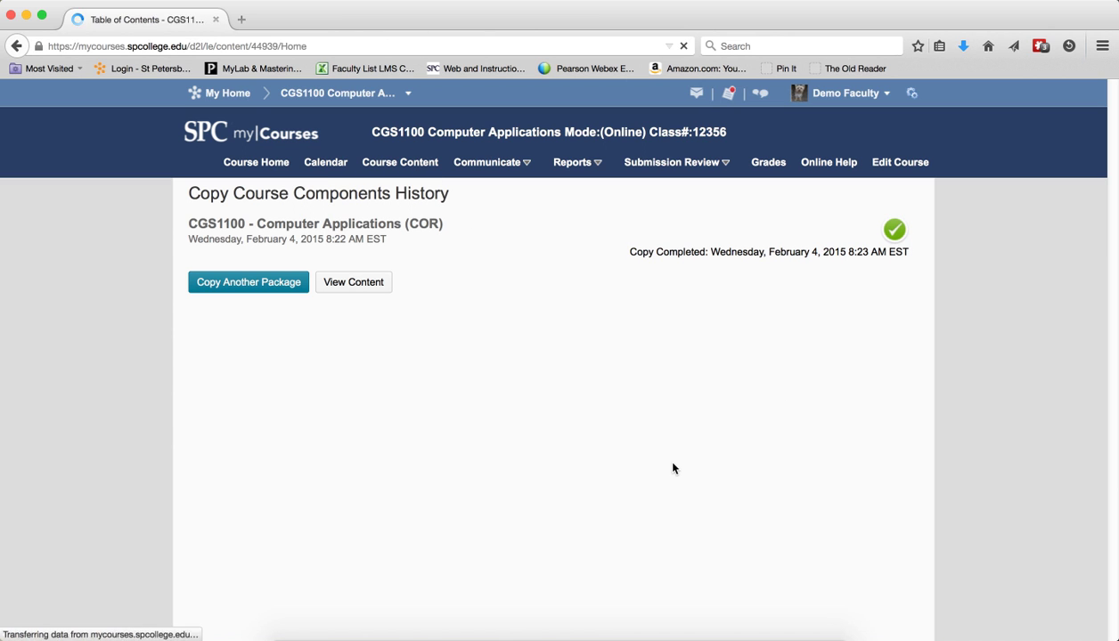
pyautogui.click(353, 281)
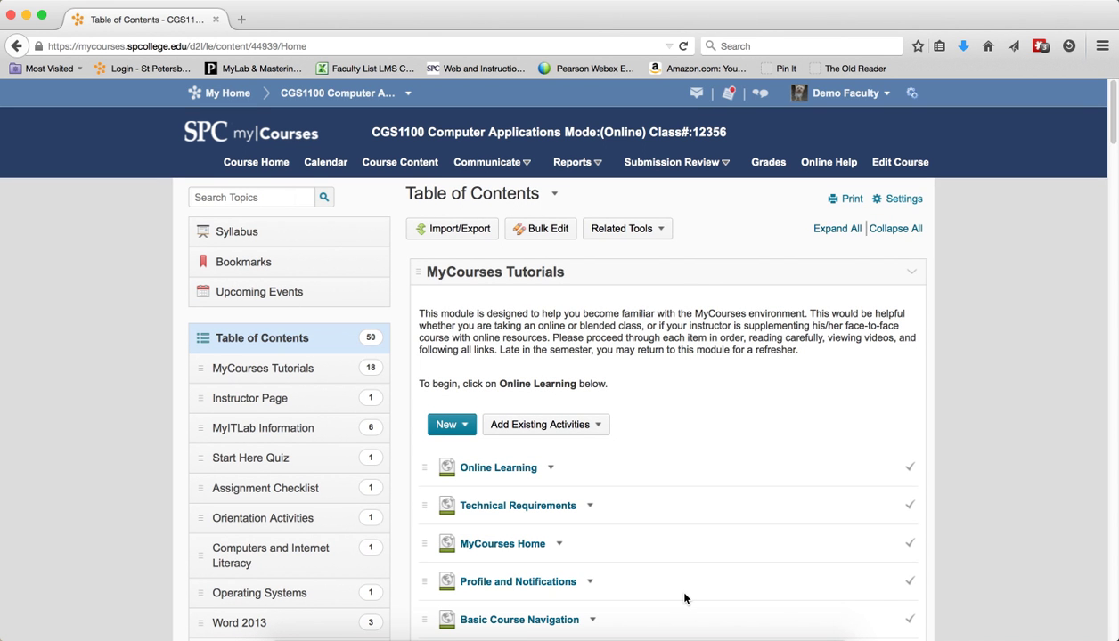